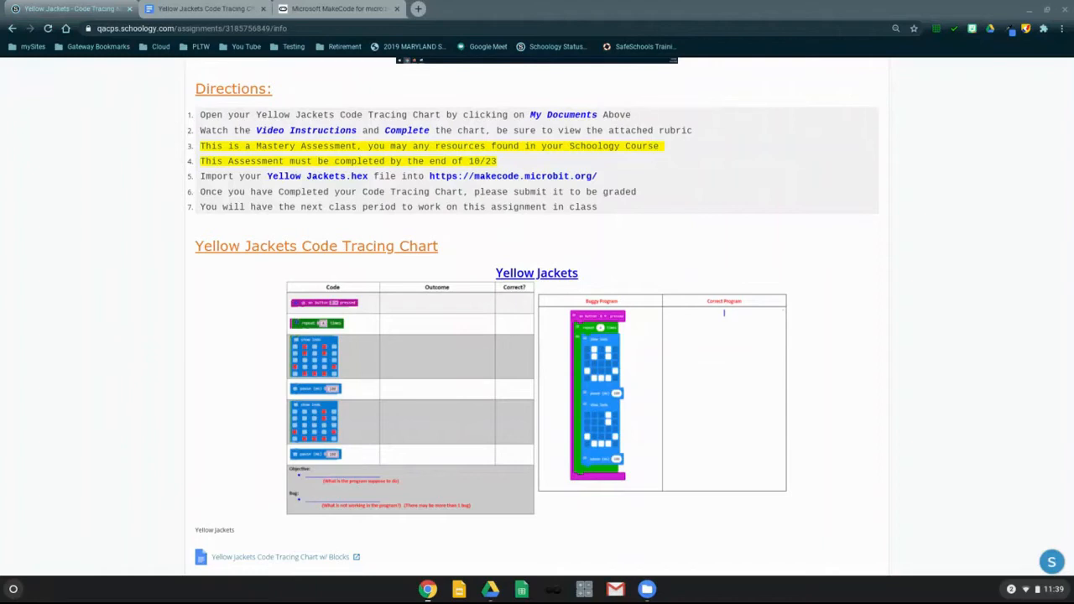
{"action": "mouse_move", "coordinate": [986, 388]}
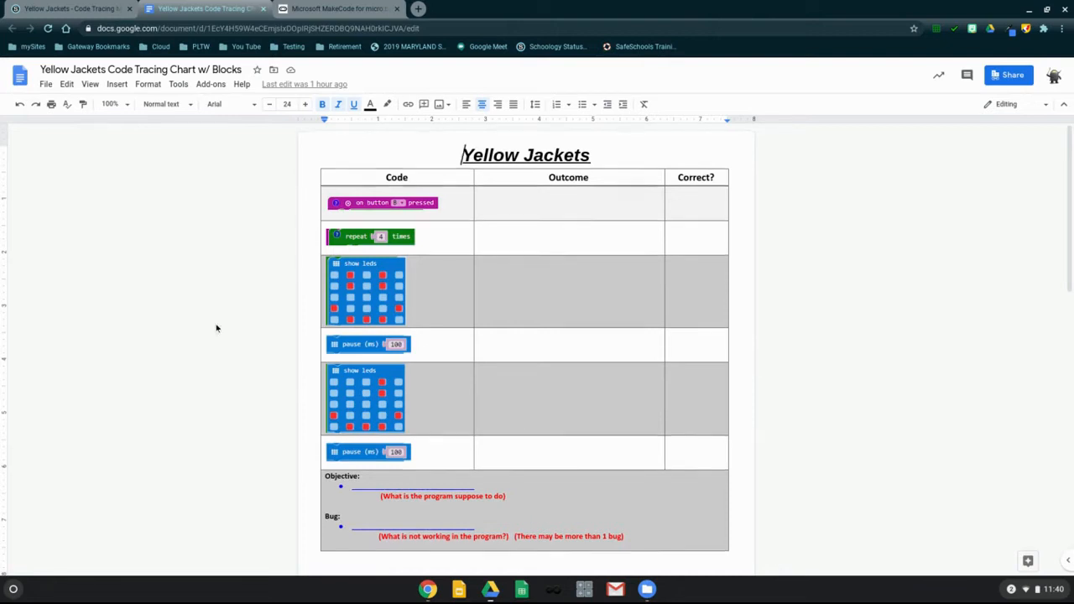
Scroll through the tracing chart's code table to the buggy program page
{"action": "scroll", "scroll_direction": "down", "scroll_amount": 3}
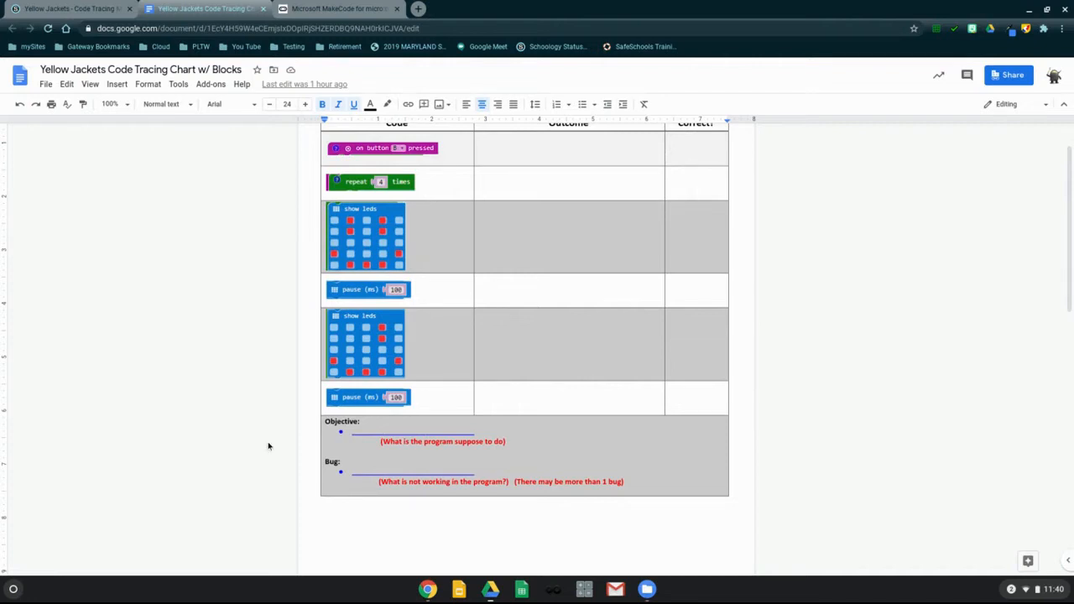
{"action": "scroll", "scroll_direction": "down", "scroll_amount": 3}
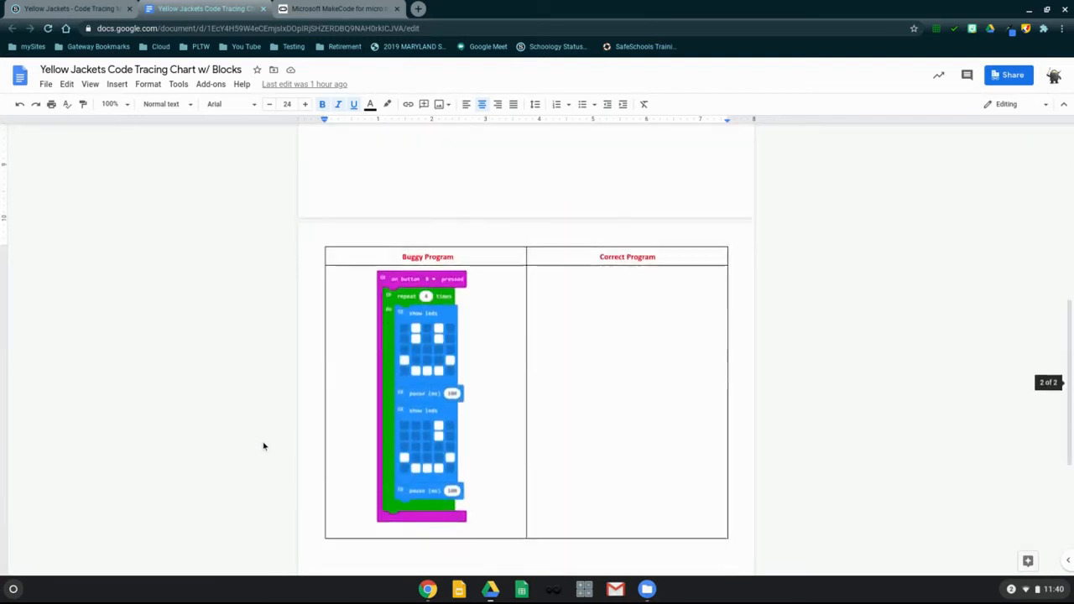
{"action": "scroll", "scroll_direction": "down", "scroll_amount": 3}
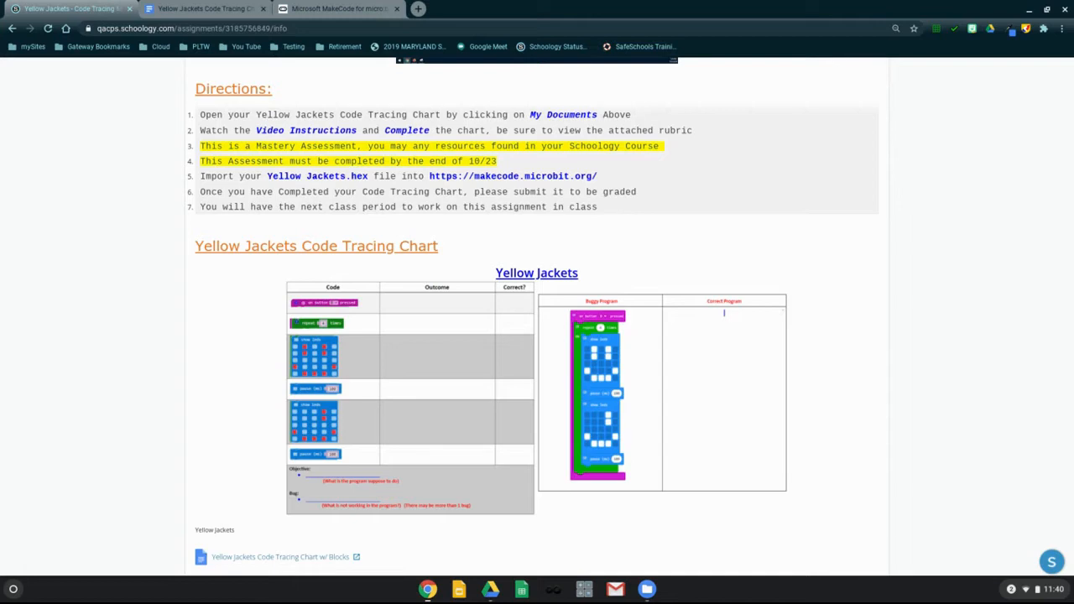
Scroll past the 100-point rubric to the Attachments section with the Yellow Jackets hex
{"action": "scroll", "scroll_direction": "down", "scroll_amount": 3}
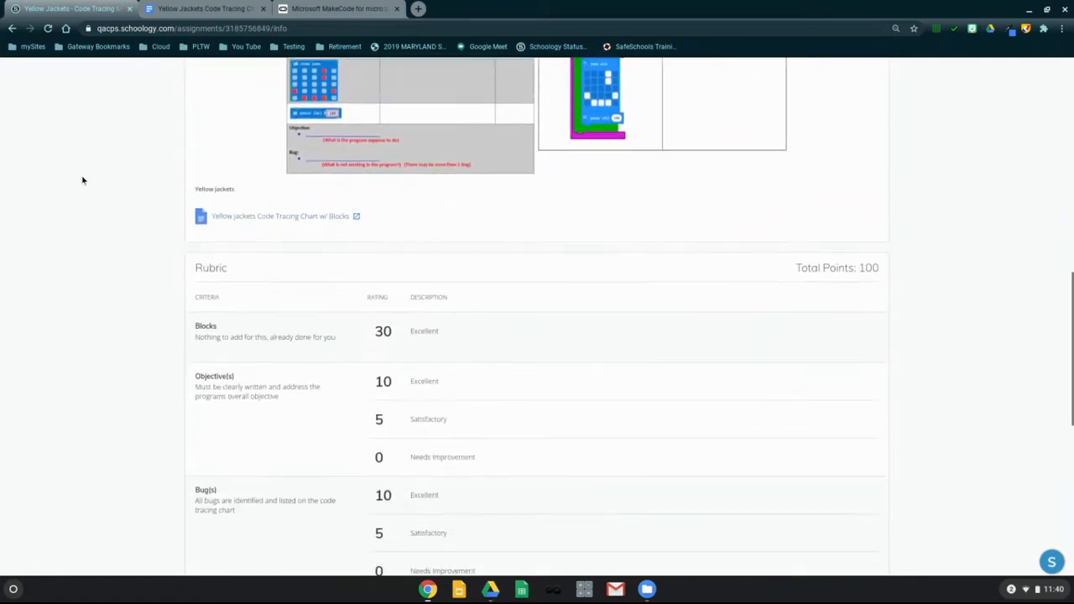
{"action": "scroll", "scroll_direction": "down", "scroll_amount": 3}
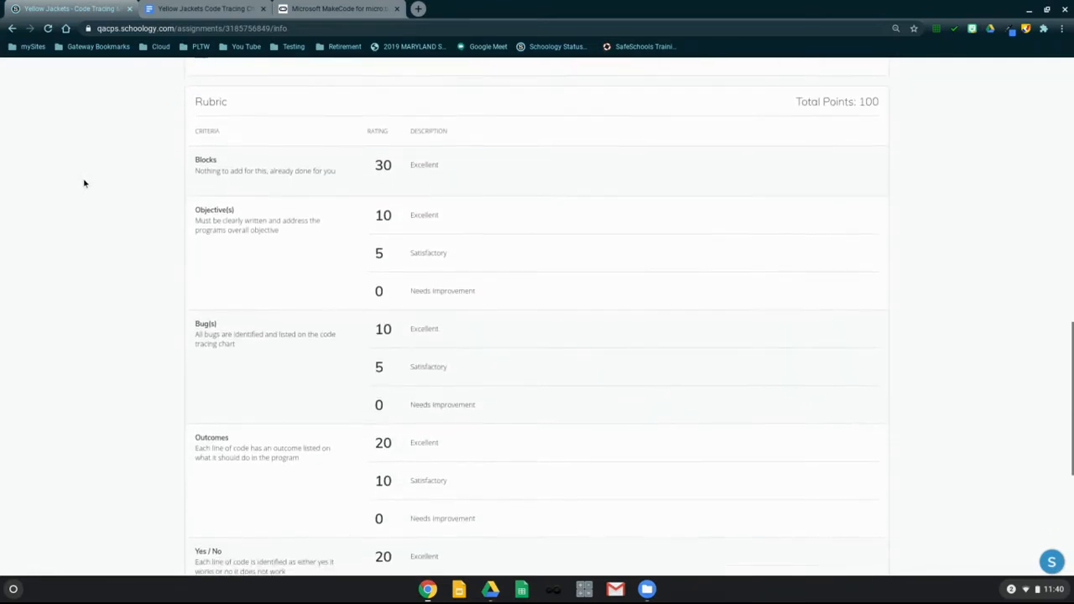
{"action": "scroll", "scroll_direction": "down", "scroll_amount": 3}
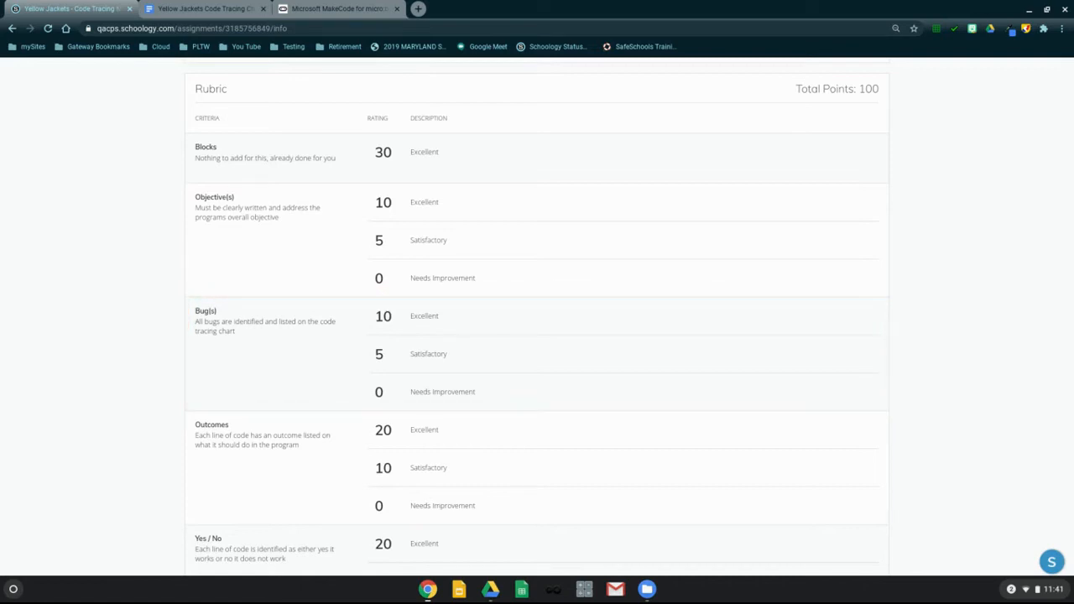
{"action": "scroll", "scroll_direction": "down", "scroll_amount": 3}
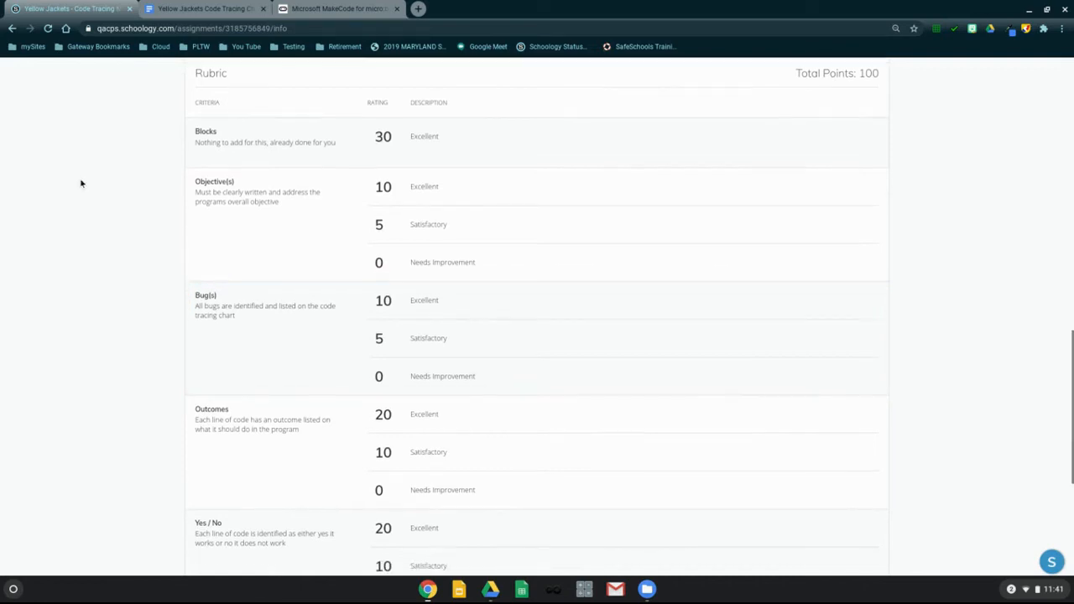
{"action": "scroll", "scroll_direction": "down", "scroll_amount": 3}
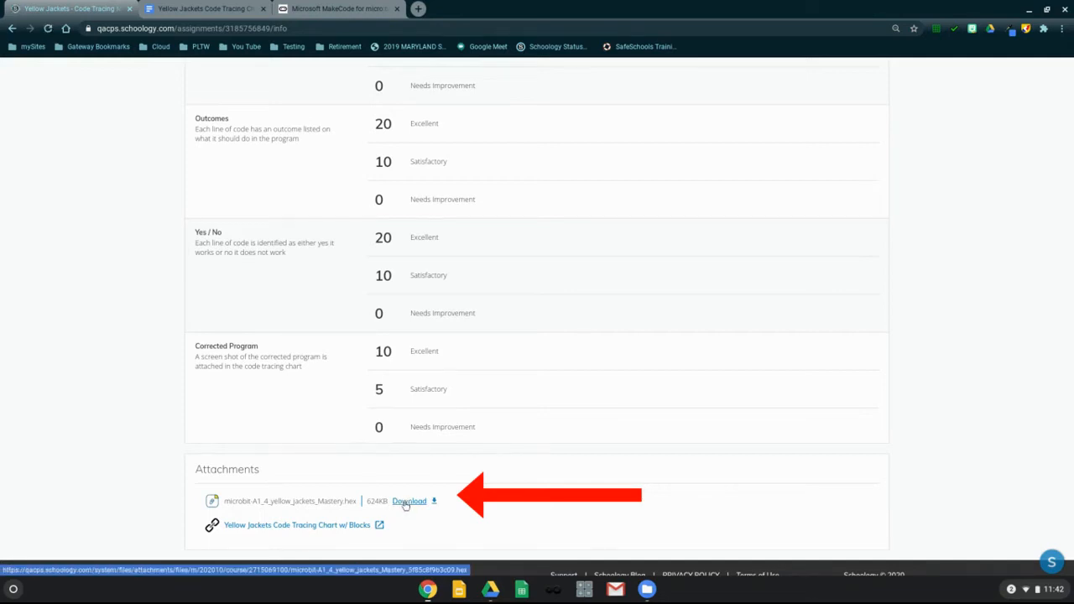
Download the Yellow Jackets .hex attachment and switch to the MakeCode for micro:bit tab
{"action": "left_click", "coordinate": [409, 502]}
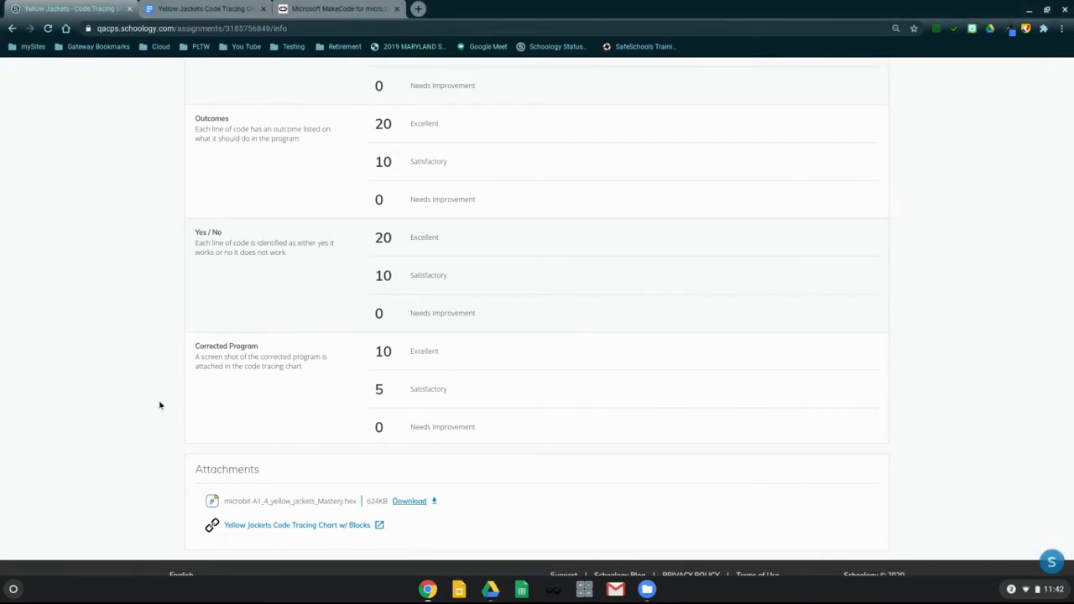
{"action": "scroll", "scroll_direction": "down", "scroll_amount": 3}
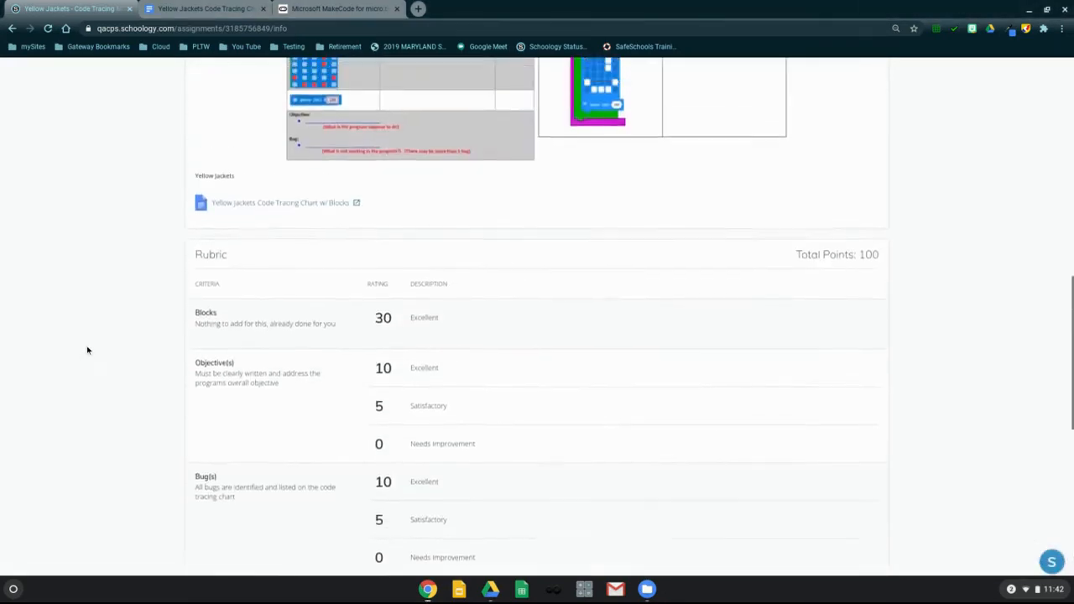
{"action": "scroll", "scroll_direction": "up", "scroll_amount": 3}
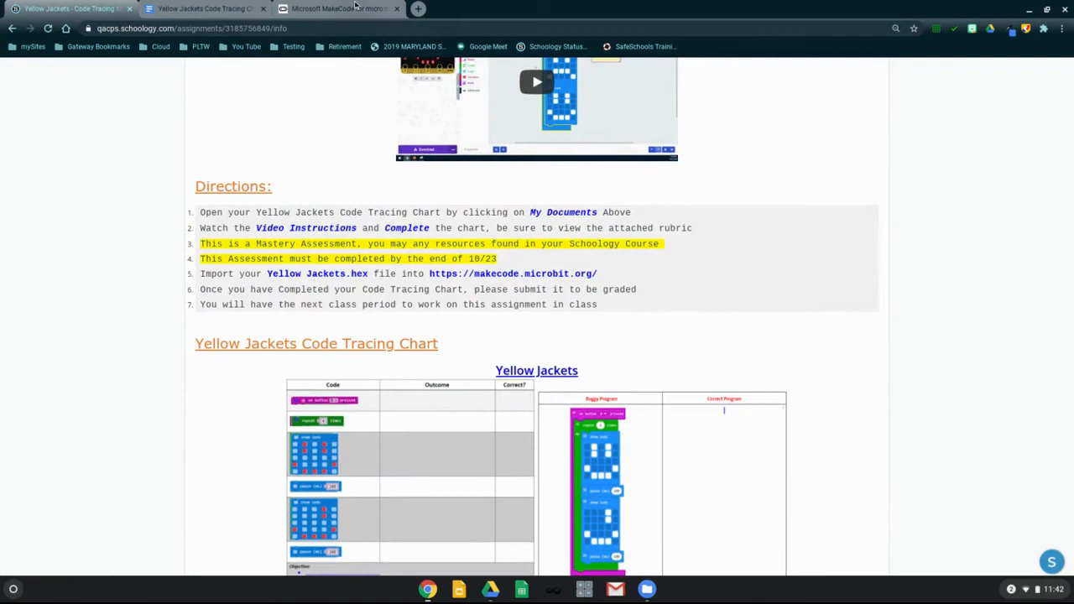
{"action": "left_click", "coordinate": [335, 9]}
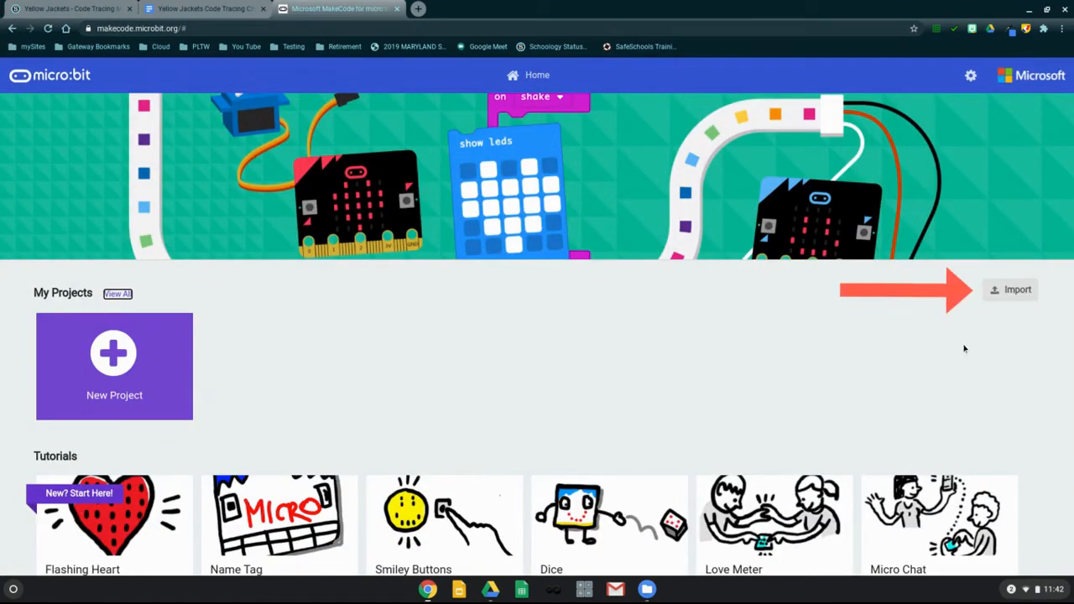
Import the newest yellow_jackets .hex from Recent files into MakeCode
{"action": "left_click", "coordinate": [1011, 289]}
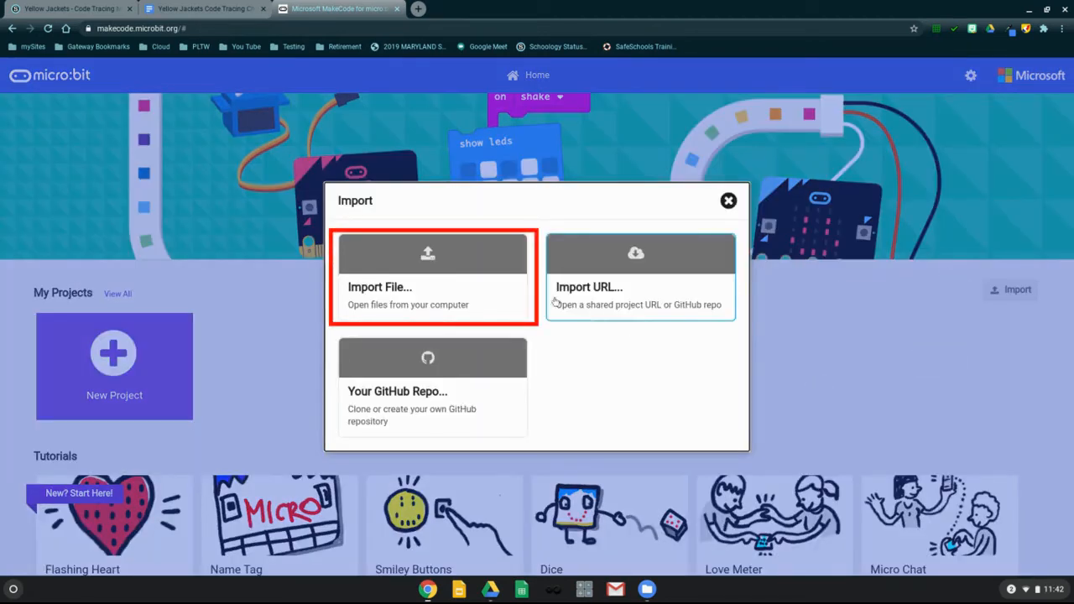
{"action": "left_click", "coordinate": [432, 277]}
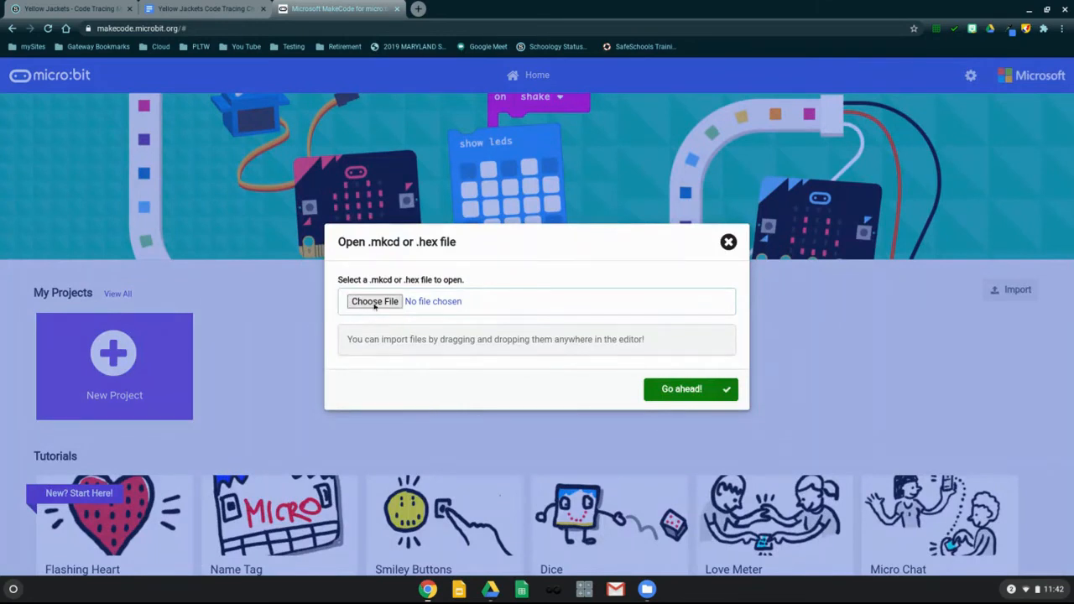
{"action": "left_click", "coordinate": [374, 302]}
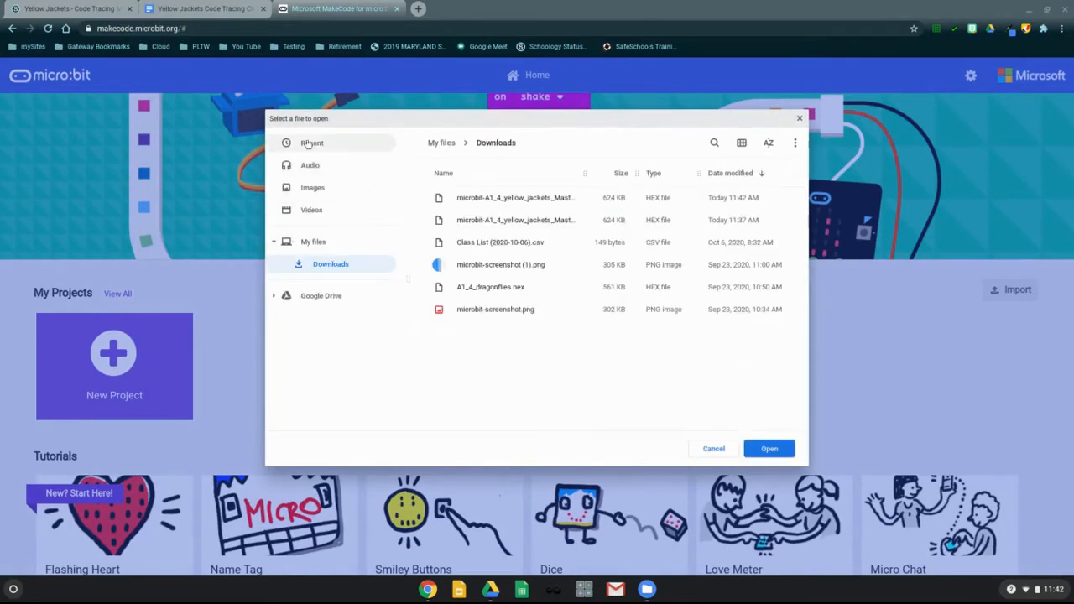
{"action": "left_click", "coordinate": [312, 142]}
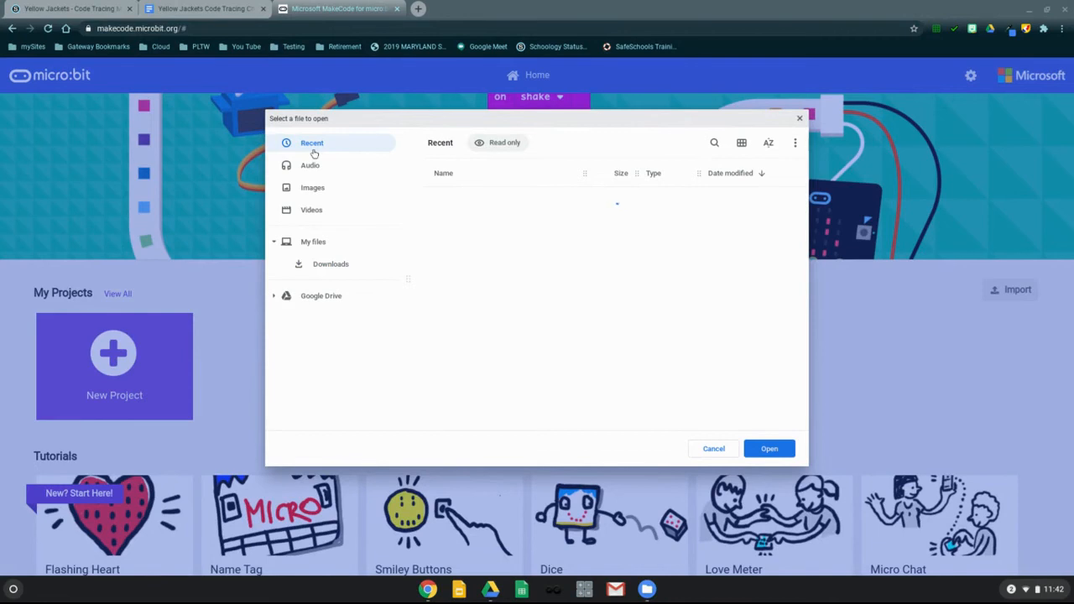
{"action": "mouse_move", "coordinate": [474, 317]}
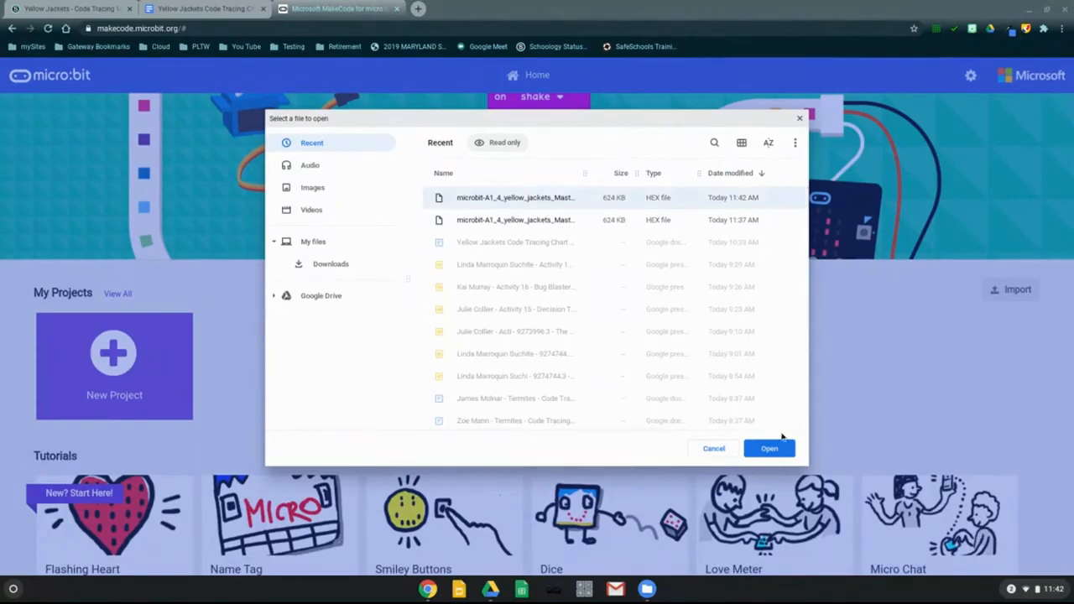
{"action": "left_click", "coordinate": [769, 449]}
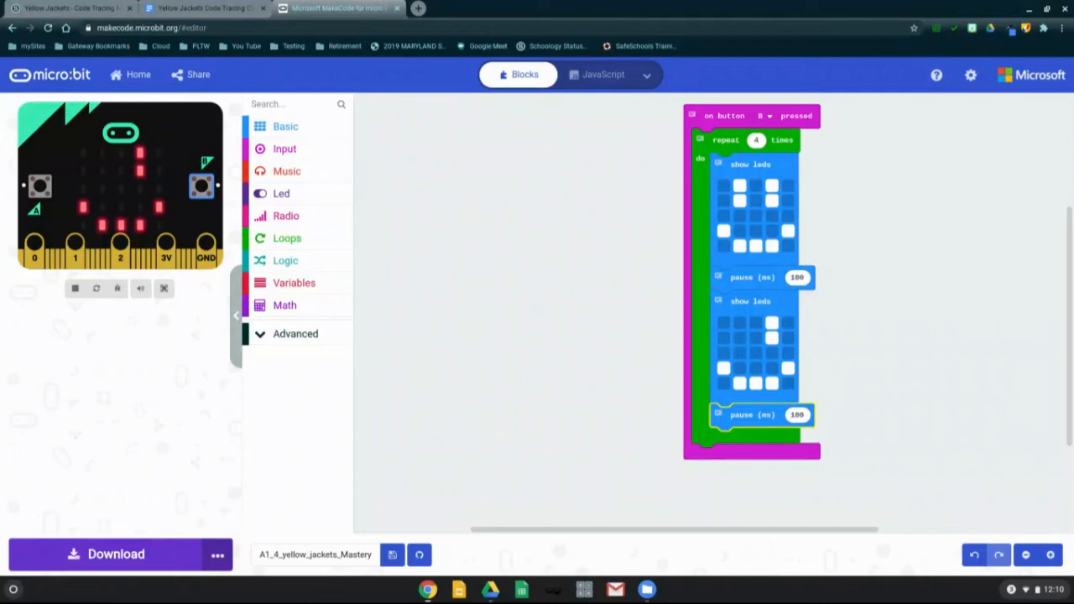
{"action": "mouse_move", "coordinate": [147, 350]}
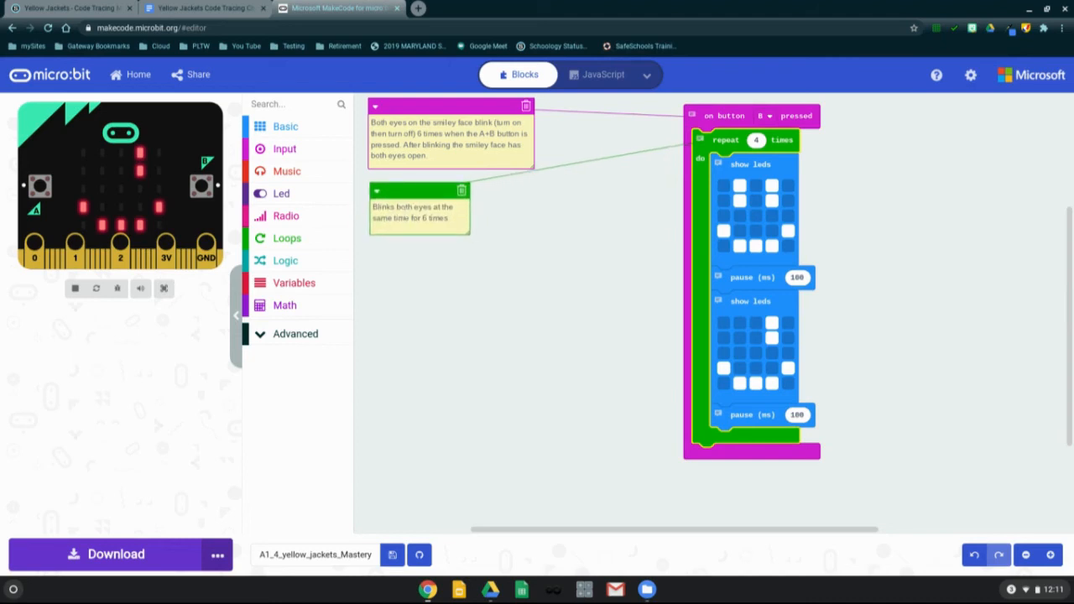
{"action": "mouse_move", "coordinate": [411, 281]}
{"action": "type", "text": "Pause for 100 ms"}
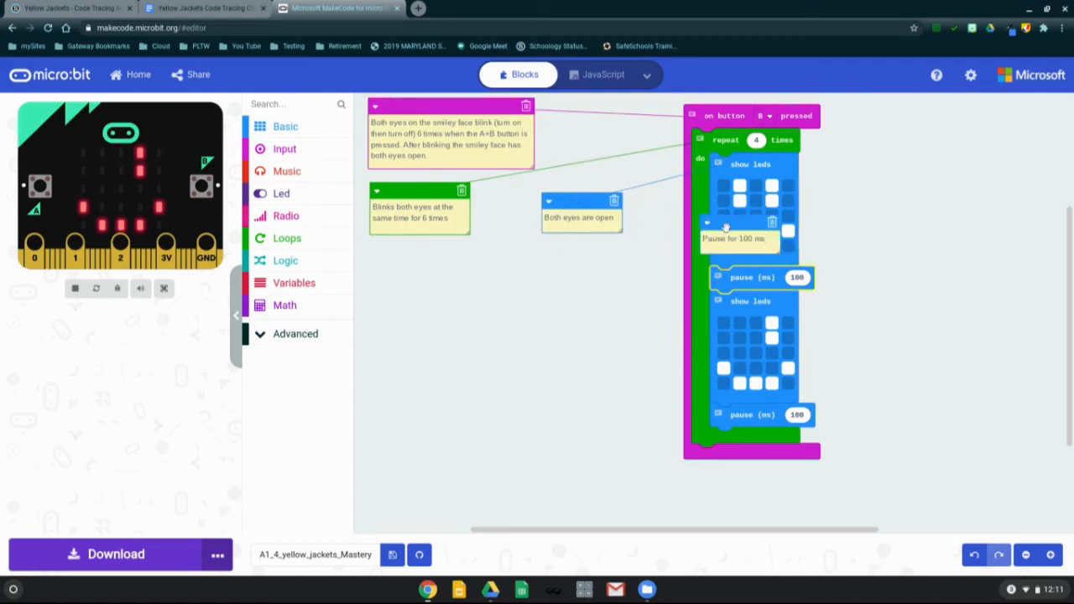
Drag the 'Pause for 100 ms' comment off the blocks
{"action": "left_click_drag", "start_coordinate": [738, 238], "coordinate": [579, 266]}
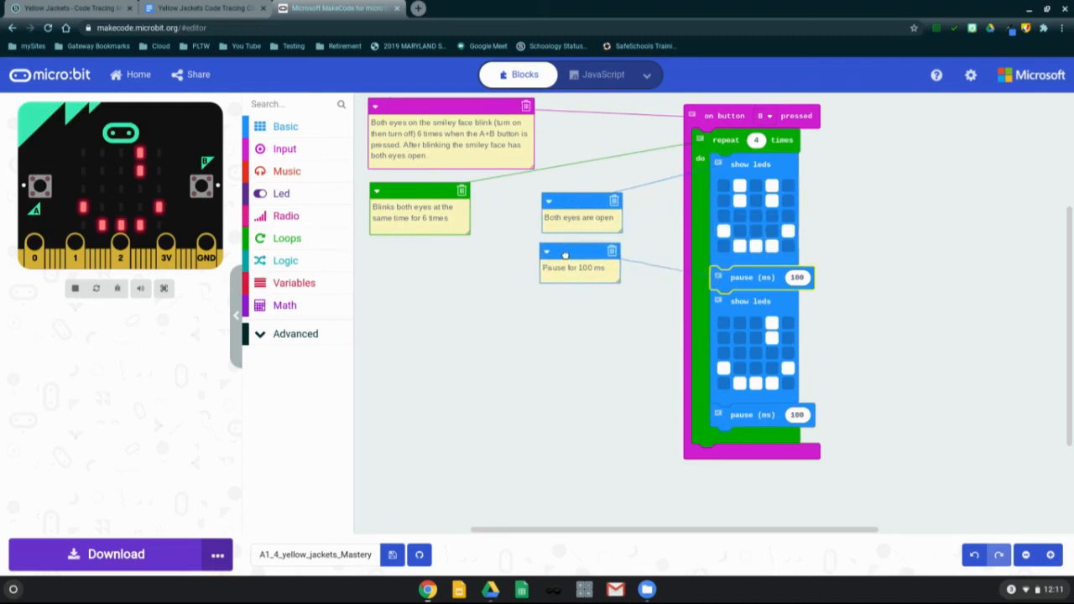